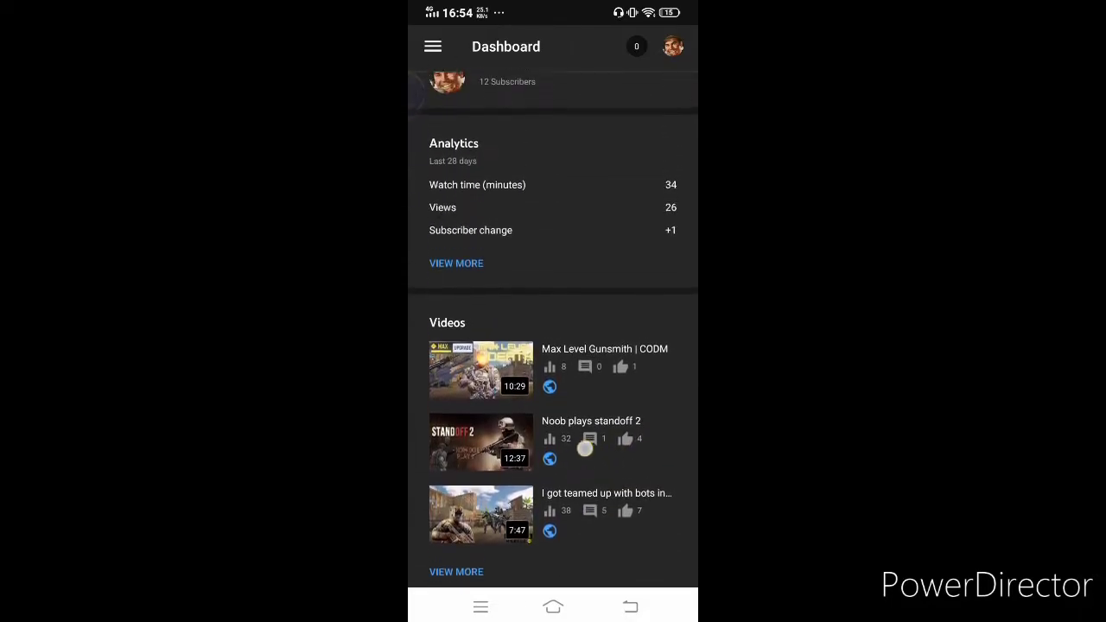
Step: Reach the Videos section and open the Max Level Gunsmith | CODM video's details
scroll(down, 3)
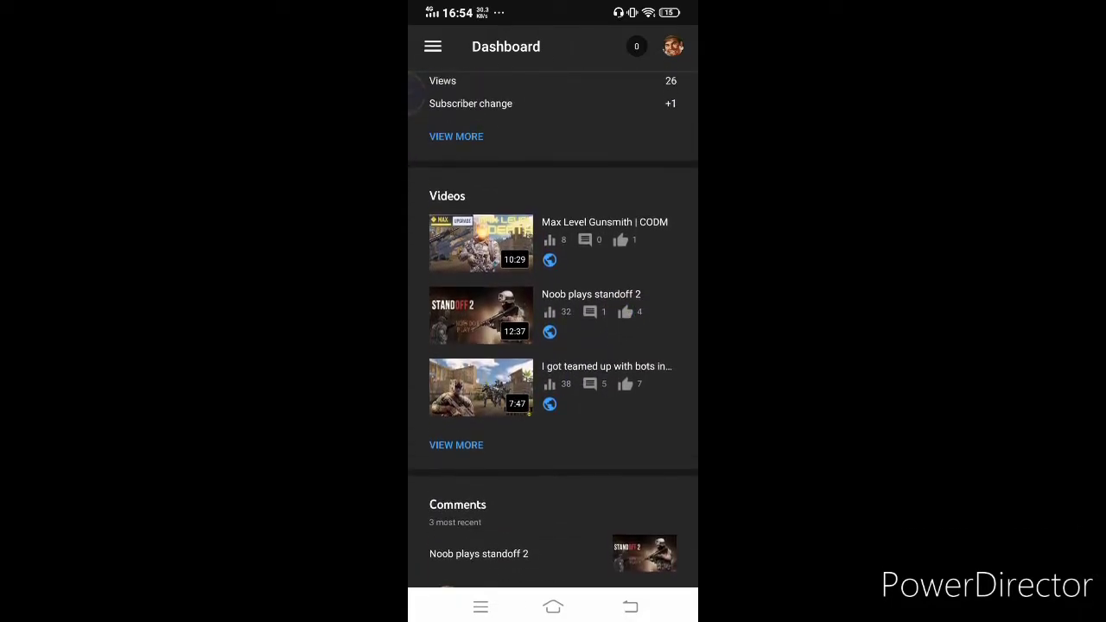
click(481, 243)
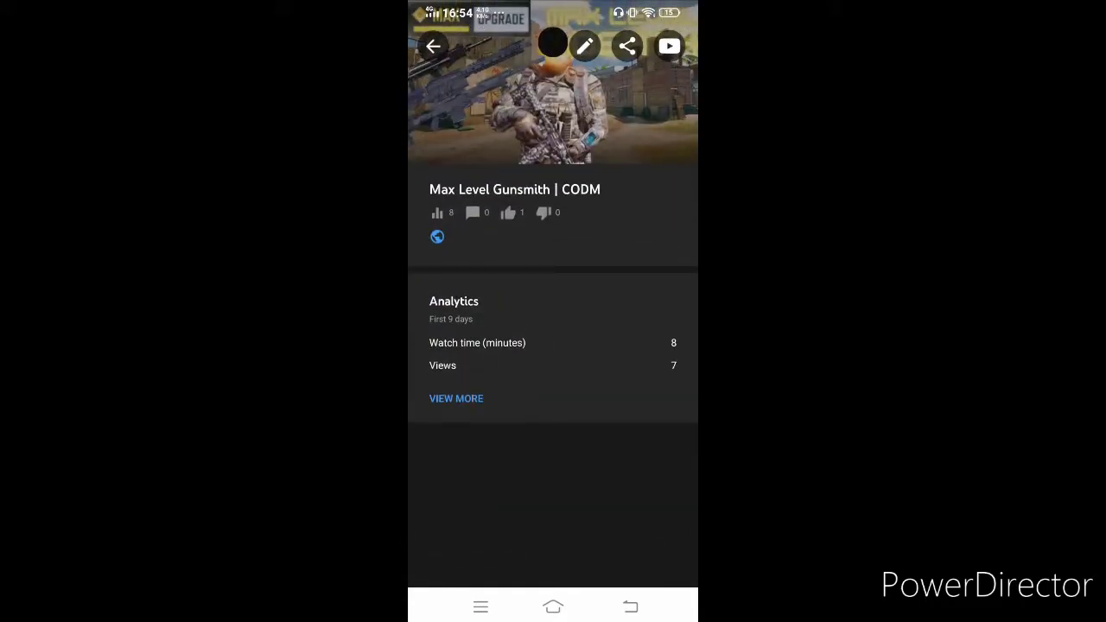
click(432, 45)
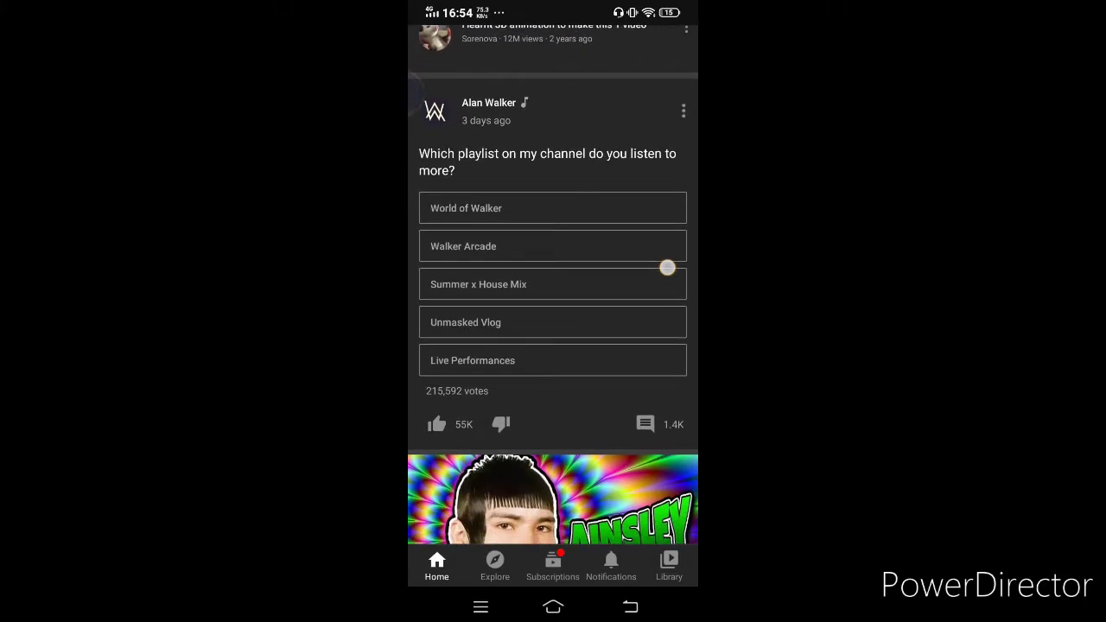
Step: Browse down the YouTube home feed past several posts
scroll(up, 3)
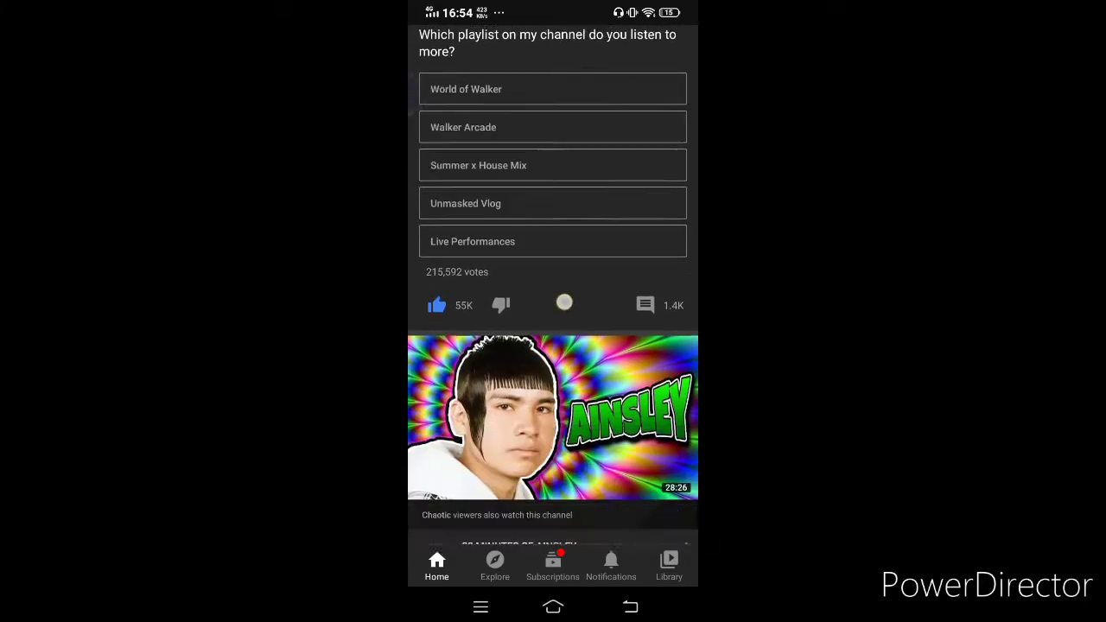
scroll(up, 3)
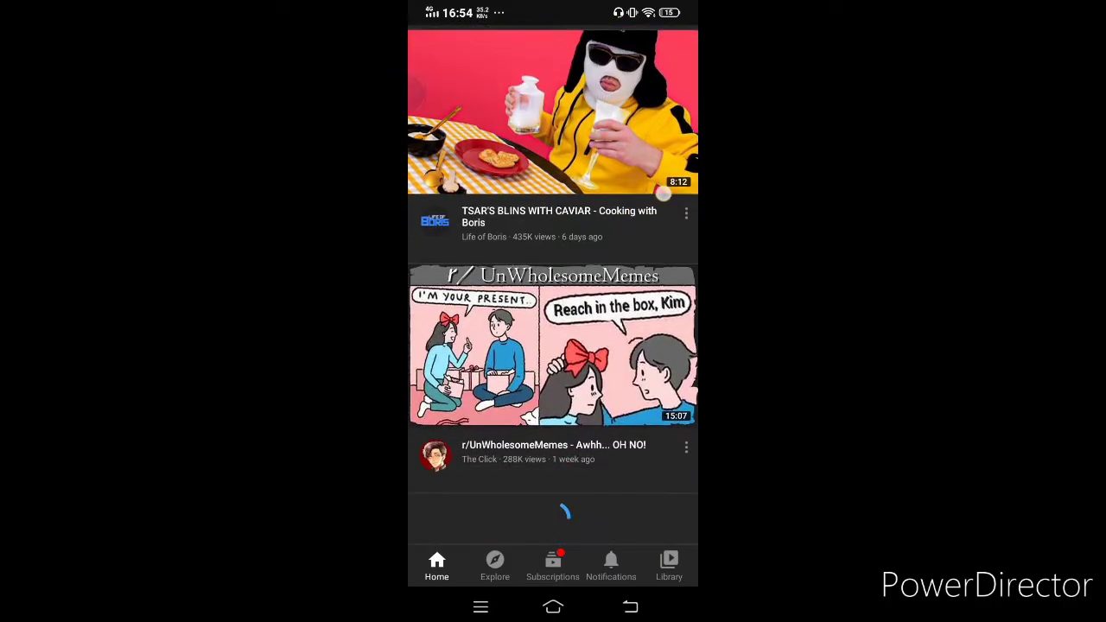
scroll(up, 3)
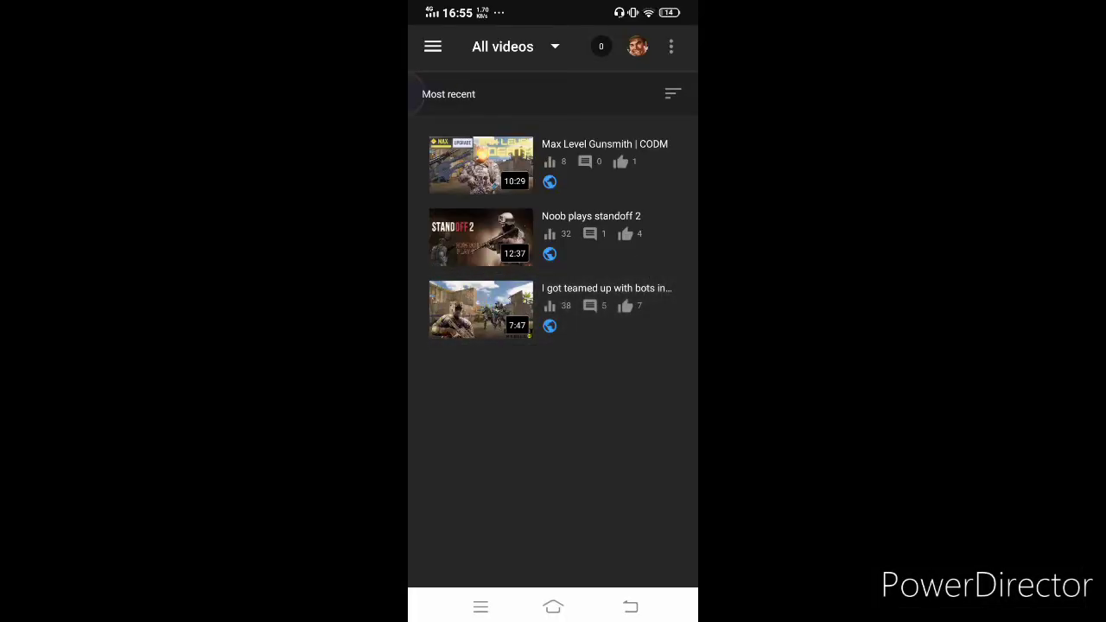
Step: Open the bots video's thumbnail editor showing the Custom thumbnail option
click(481, 311)
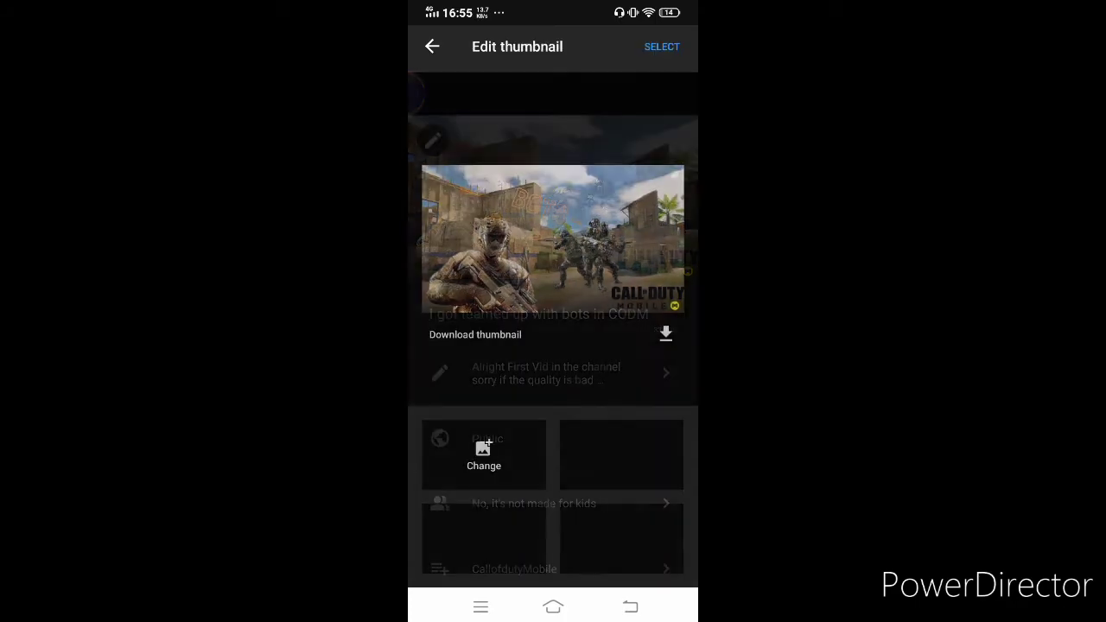
click(484, 453)
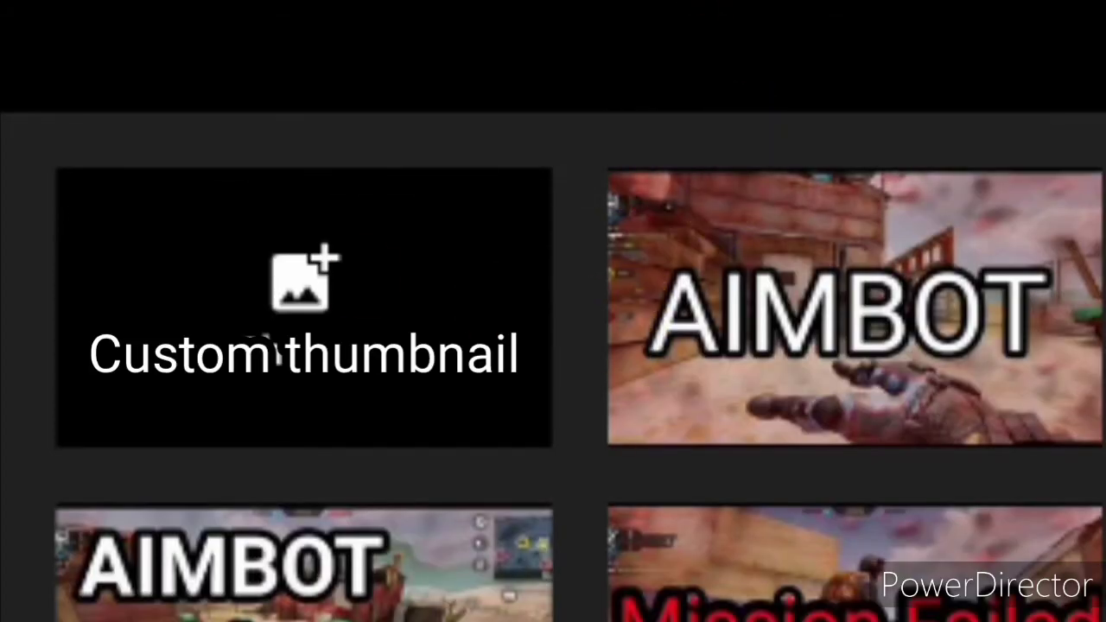